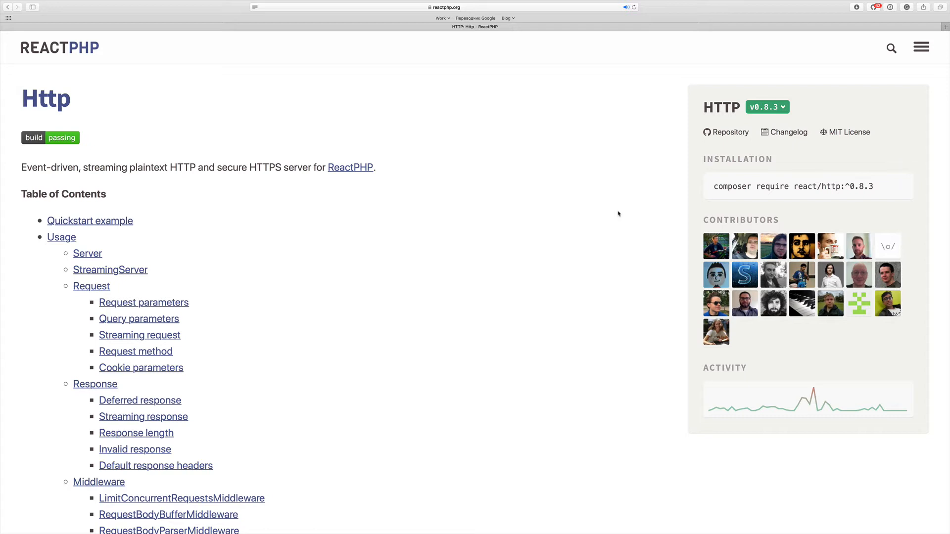
# Install react/http ^0.8.3 with Composer and create a new PHP file named server.php
pyautogui.doubleClick(732, 186)
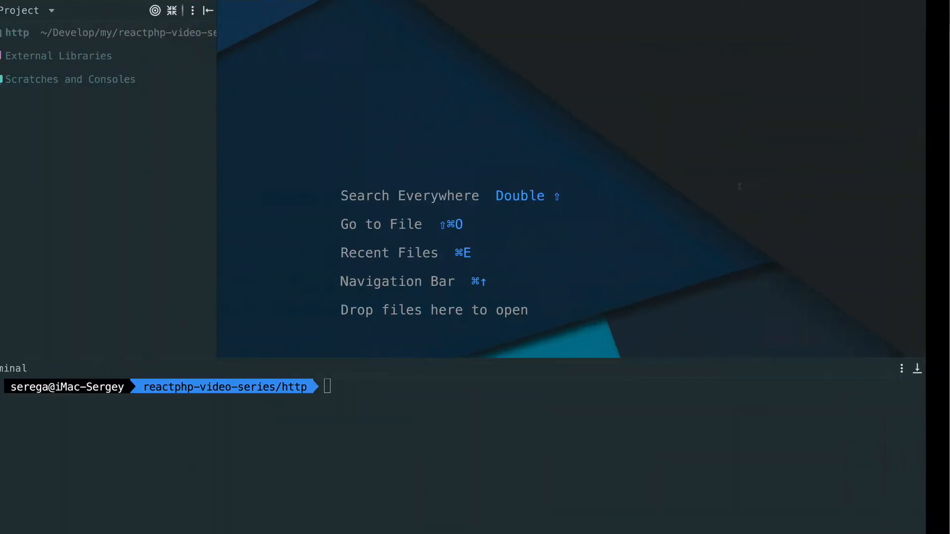
pyautogui.write('composer require react/http:^0.8.3')
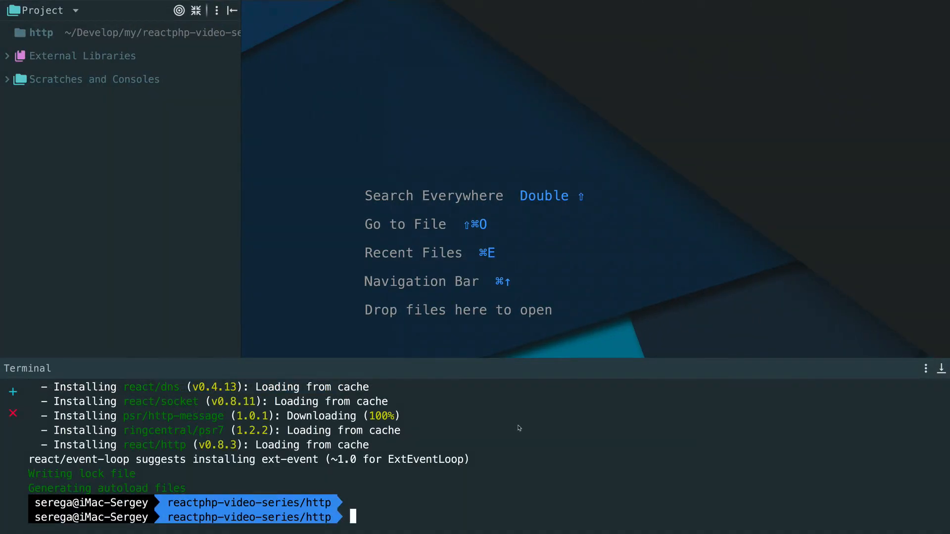
pyautogui.write('fil')
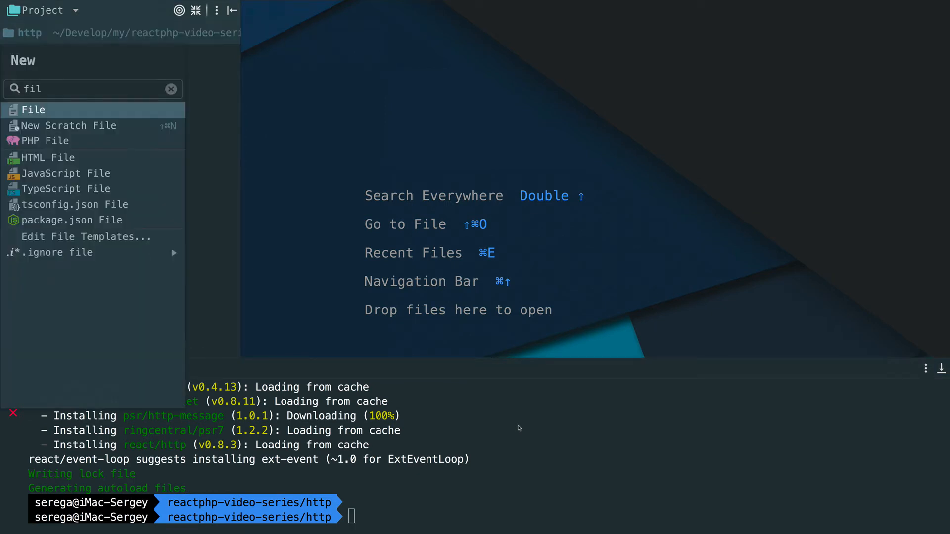
pyautogui.click(43, 141)
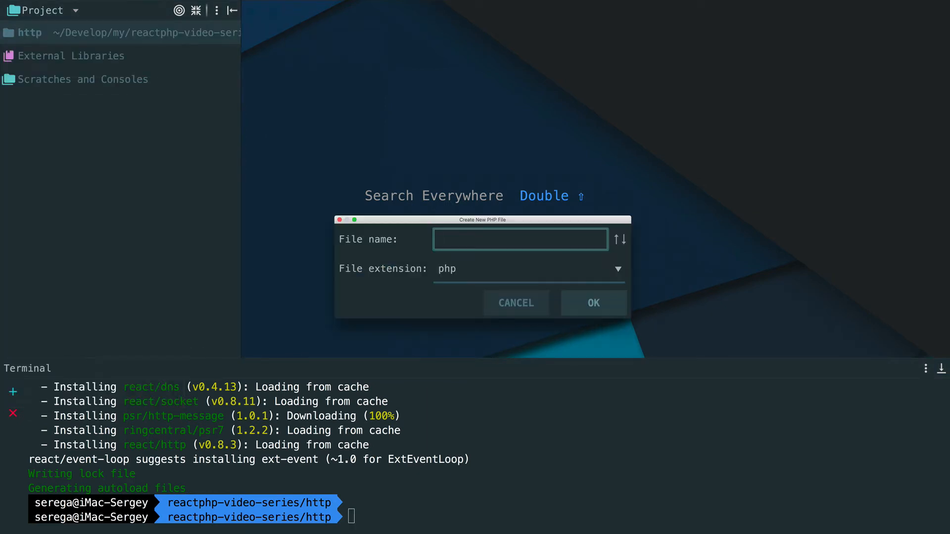
pyautogui.click(593, 302)
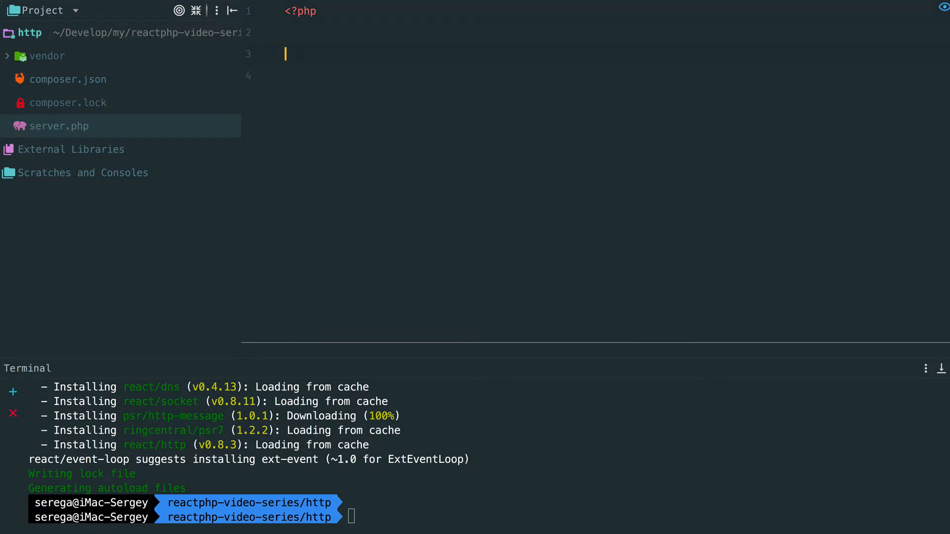
# Create the event loop and a React\Http\Server with an empty callback
pyautogui.write('$loop =')
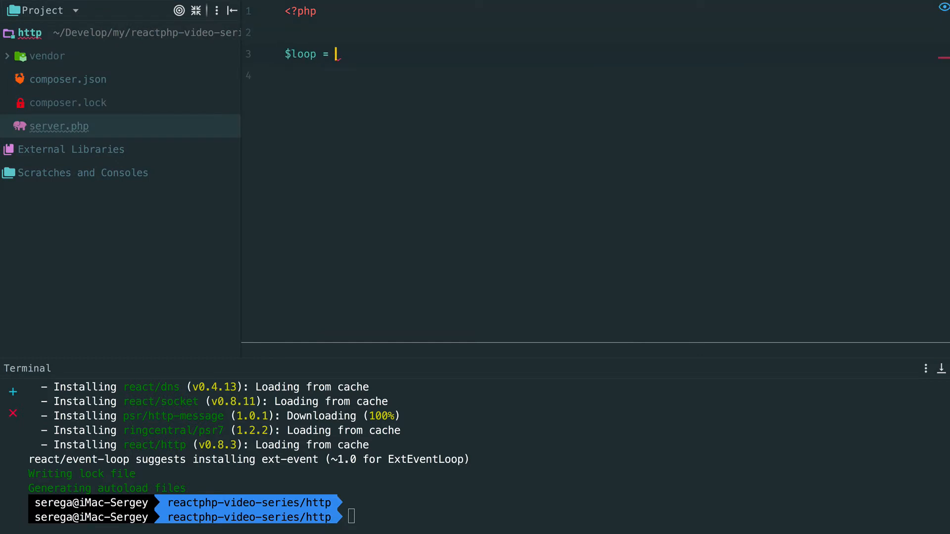
pyautogui.write('\\React\\EventLoop\\Factory::create();')
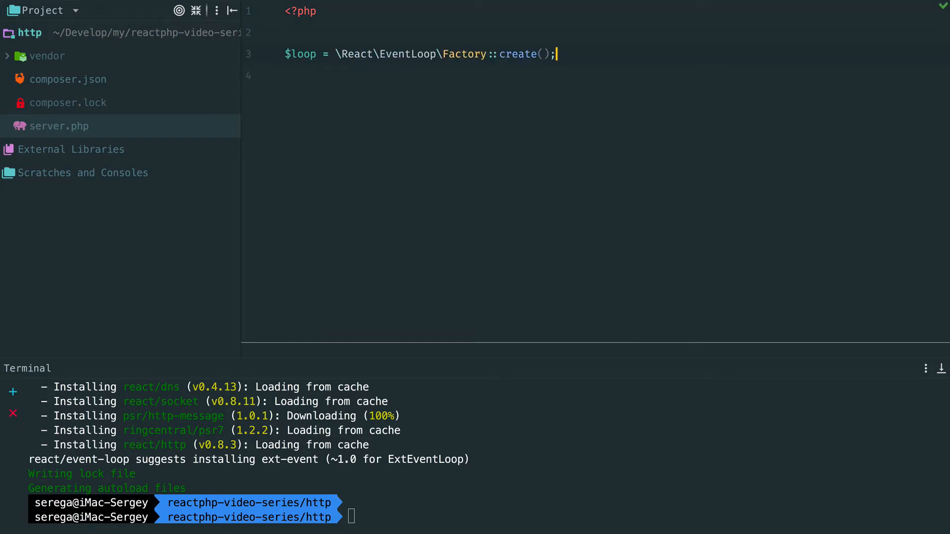
pyautogui.write('$server = new')
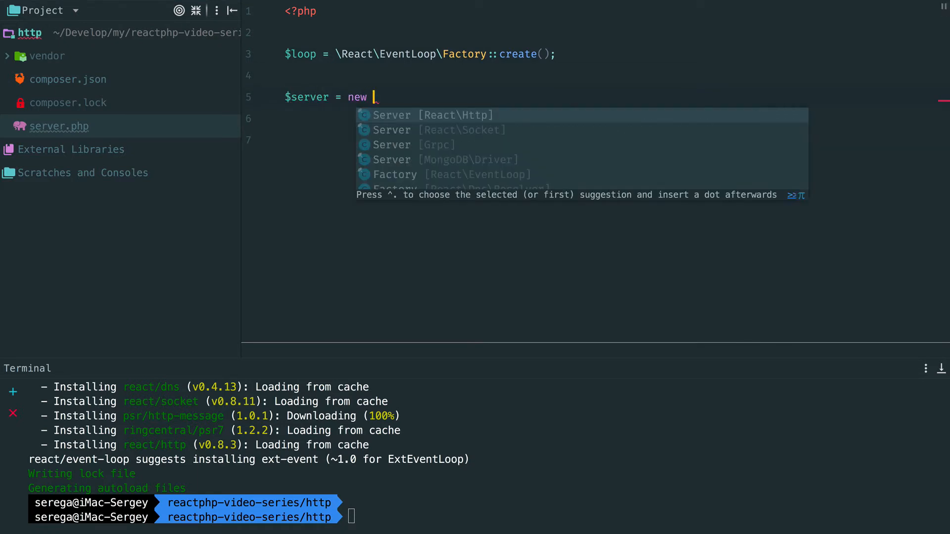
pyautogui.click(432, 116)
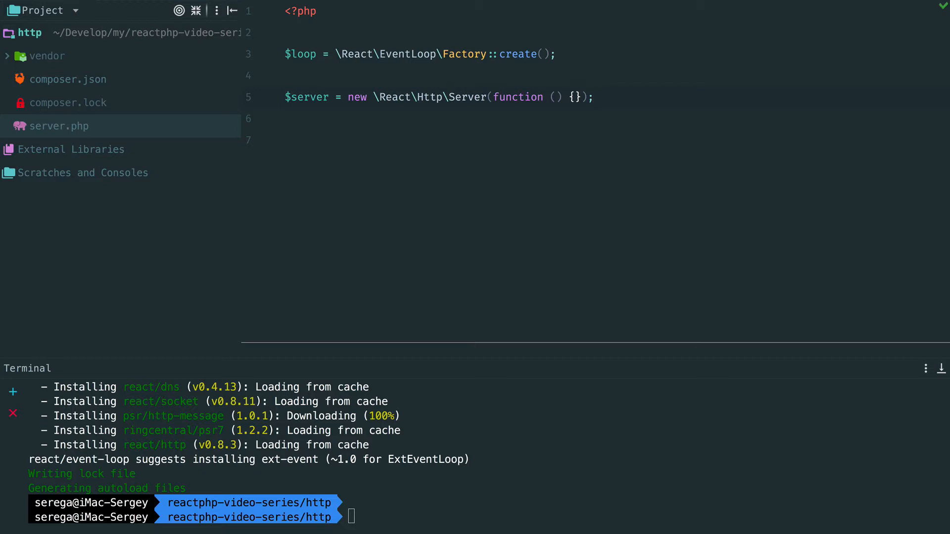
# Add a socket on 127.0.0.1:8000, listen on it, and run the loop
pyautogui.write('$socket = new \\React\\Socket\\Server(')
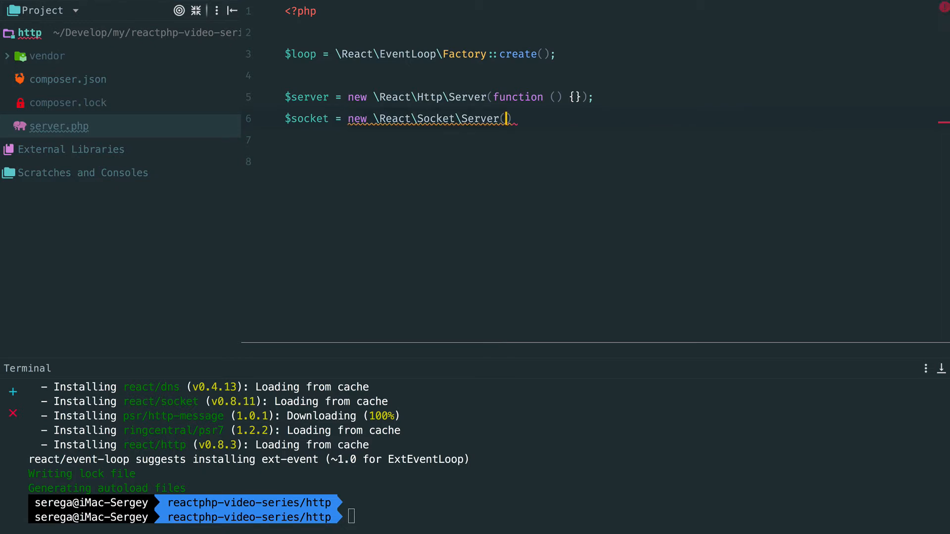
pyautogui.write("'127.0")
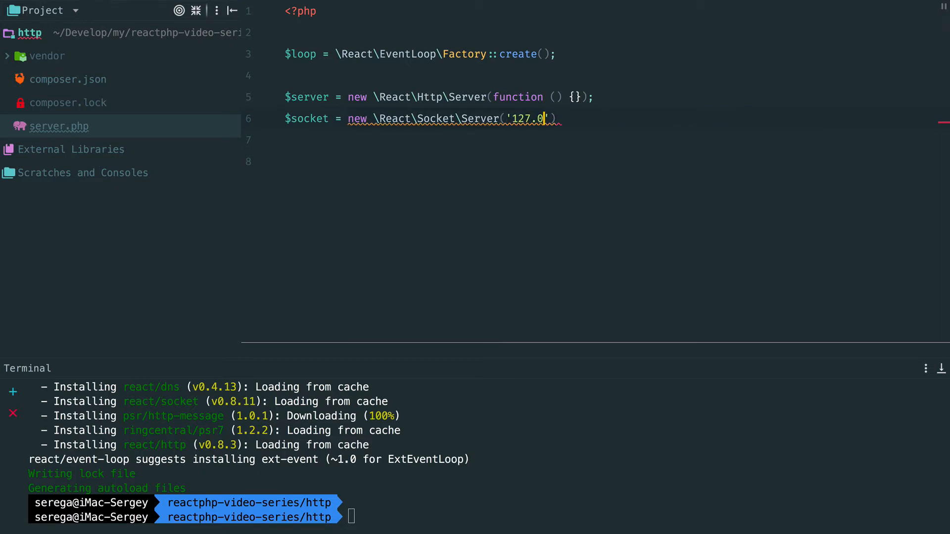
pyautogui.write('.0.1')
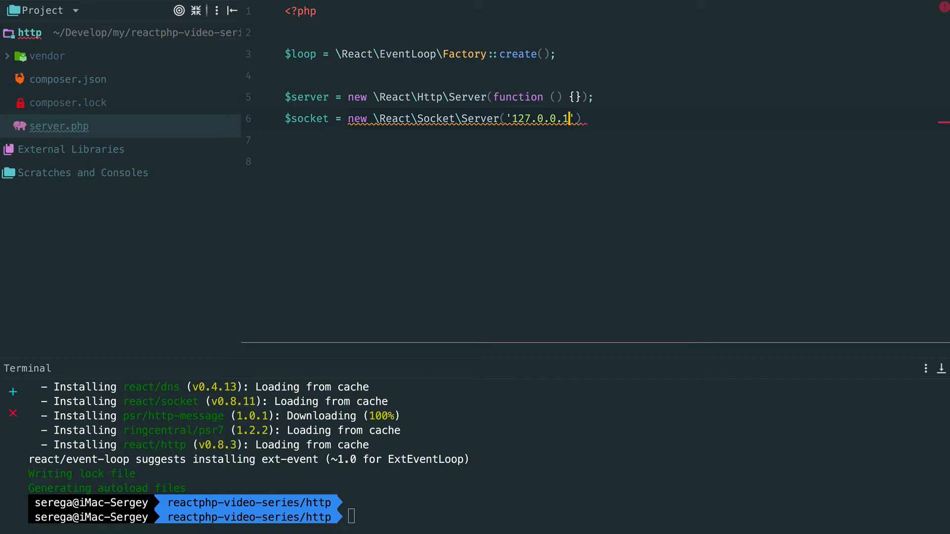
pyautogui.write(':8000')
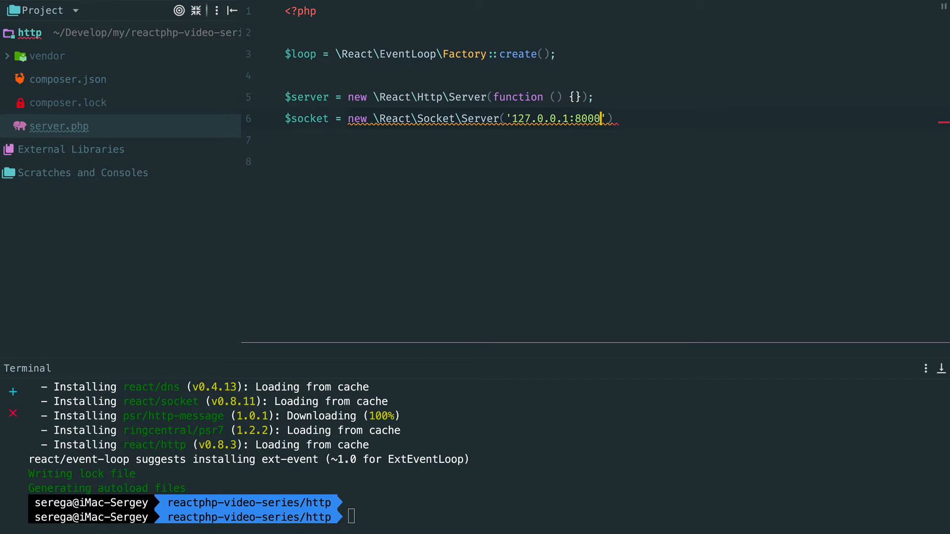
pyautogui.write(', $loop')
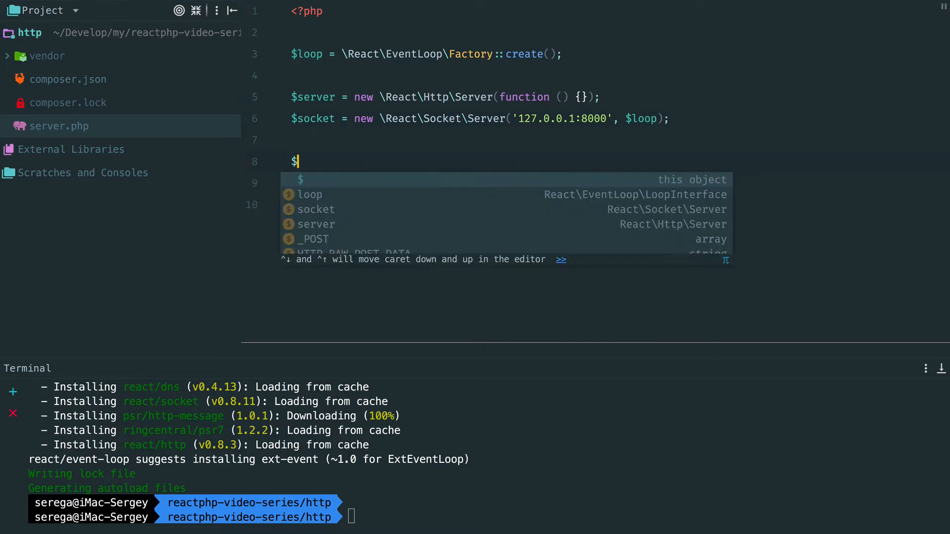
pyautogui.write('server')
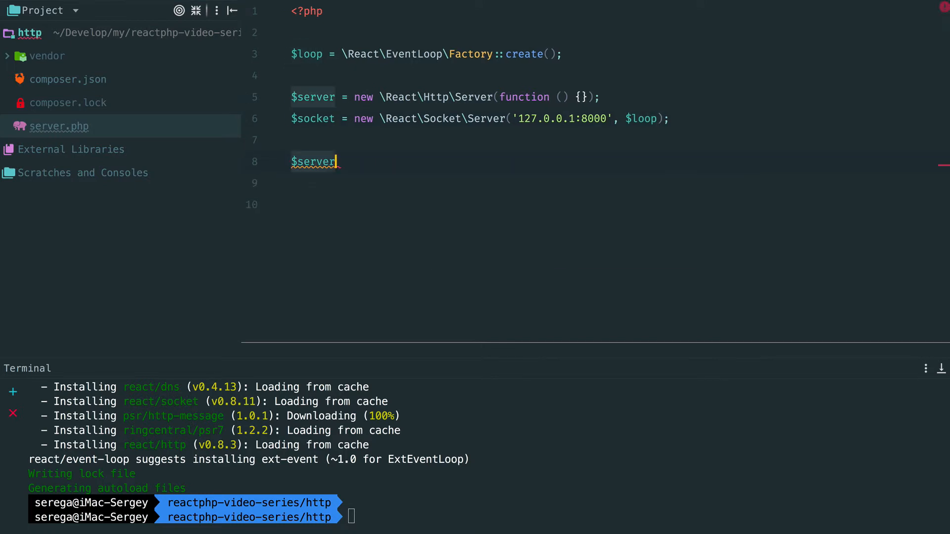
pyautogui.write('->listen($socket);')
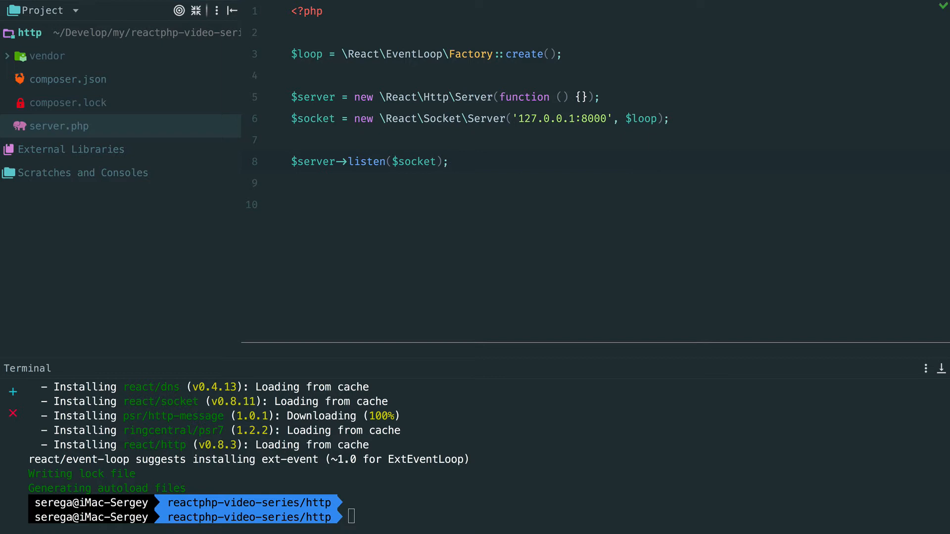
pyautogui.write('$loop->run();')
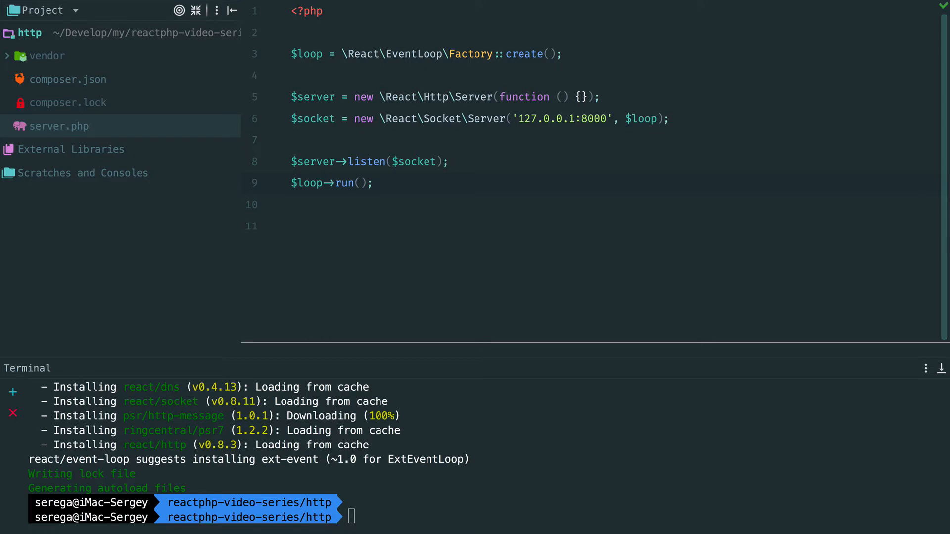
pyautogui.click(511, 97)
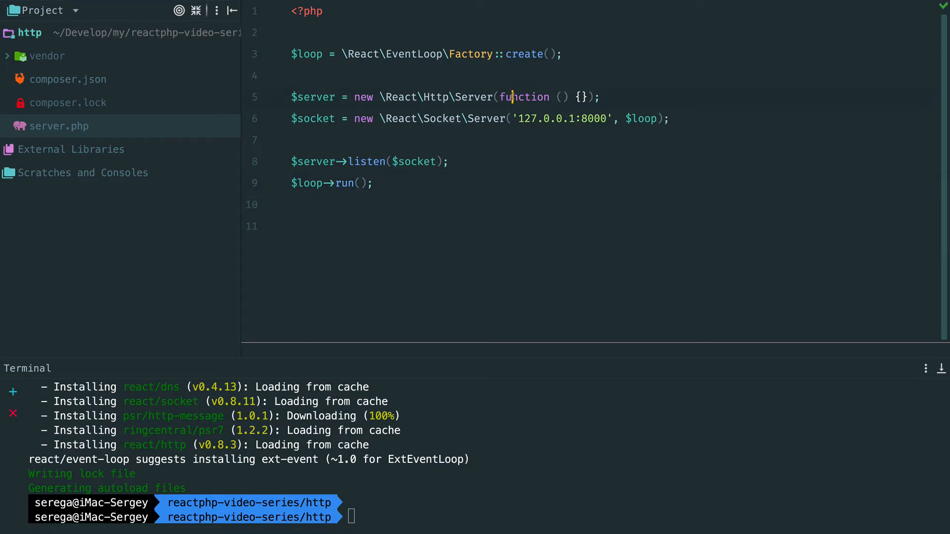
# Add an imported ServerRequestInterface $request parameter to the handler callback and open its body
pyautogui.doubleClick(524, 97)
pyautogui.write('\\Psr\\Http\\Message\\ServerRequestInterface')
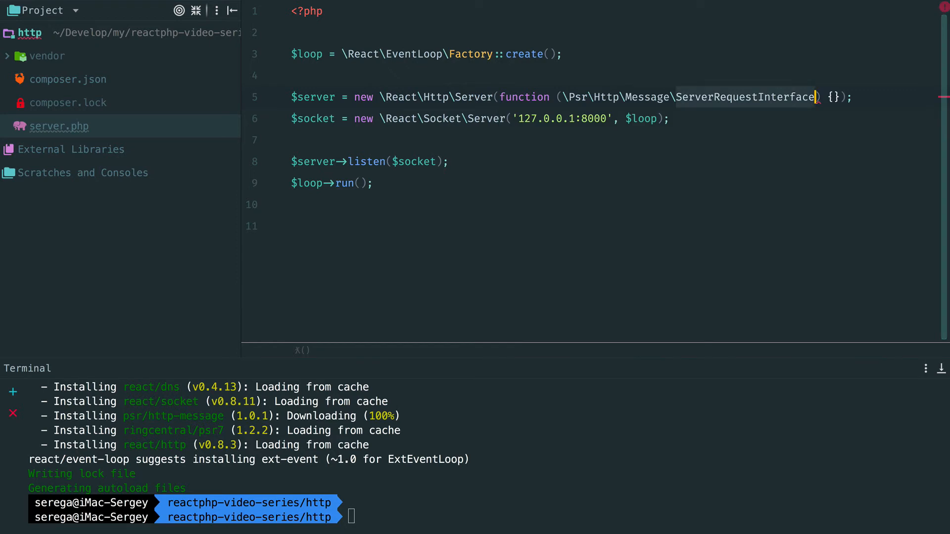
pyautogui.write('$request')
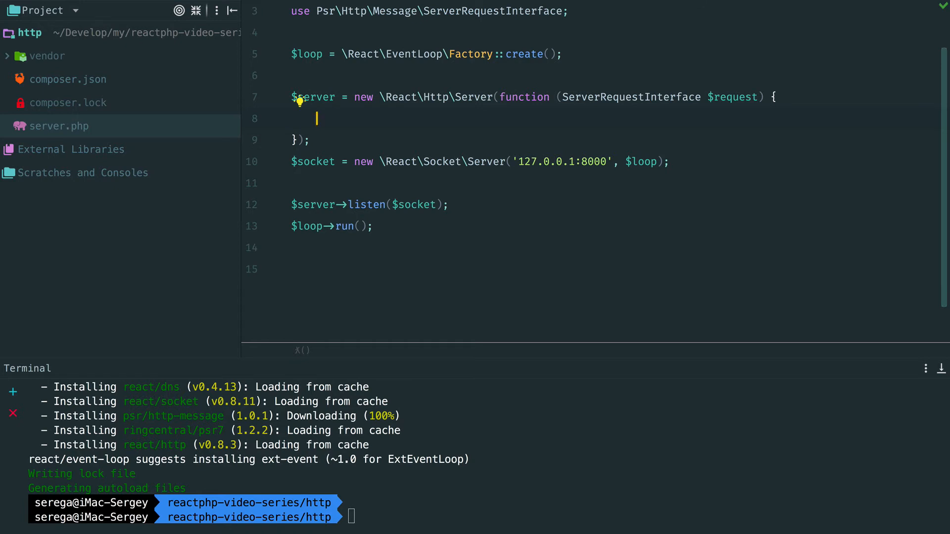
# Return a Response with 200, ['Content-Type' => 'text/plain'] and body 'Hello, world'
pyautogui.write('ret')
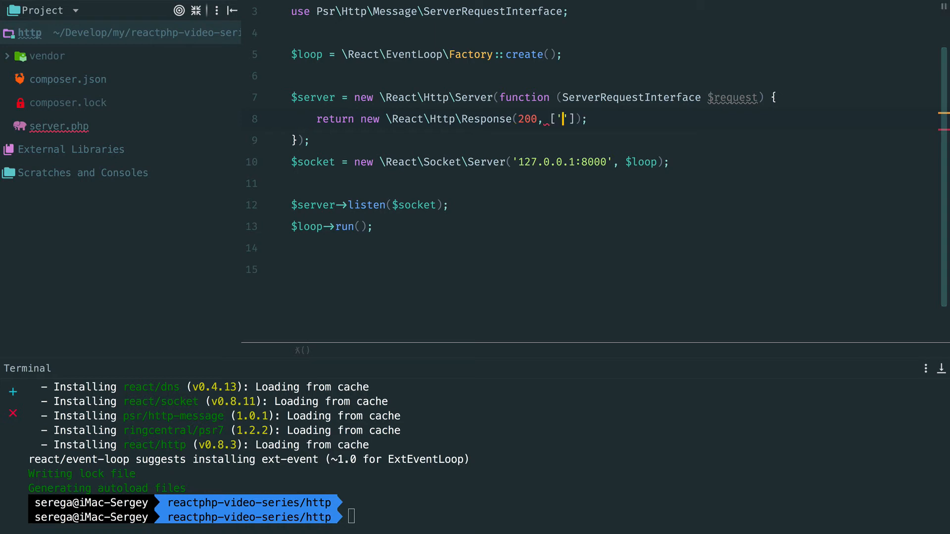
pyautogui.write('Content')
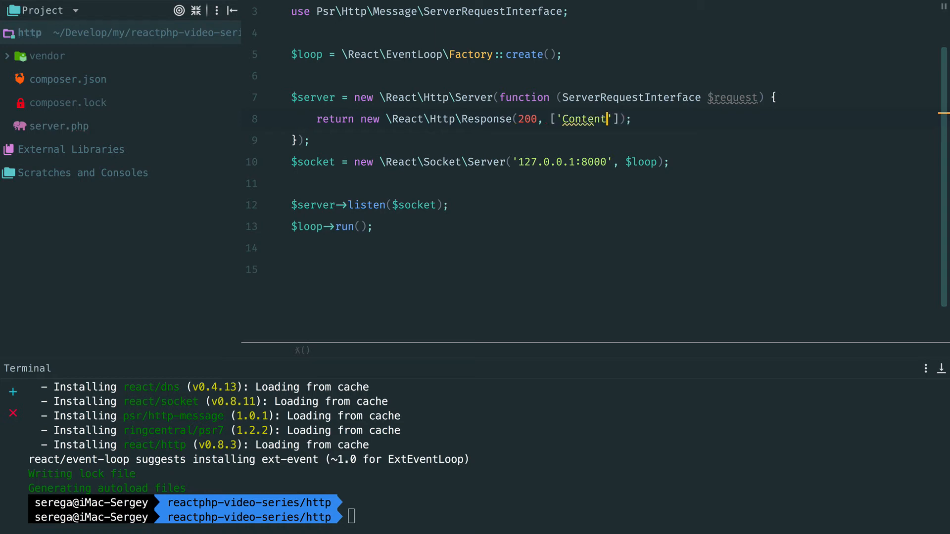
pyautogui.write('-Type')
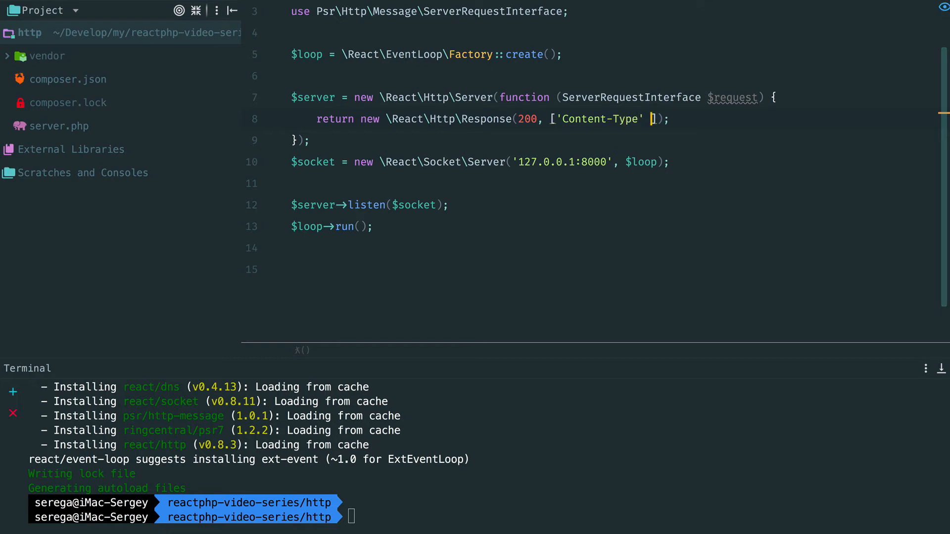
pyautogui.write("=> 'text'")
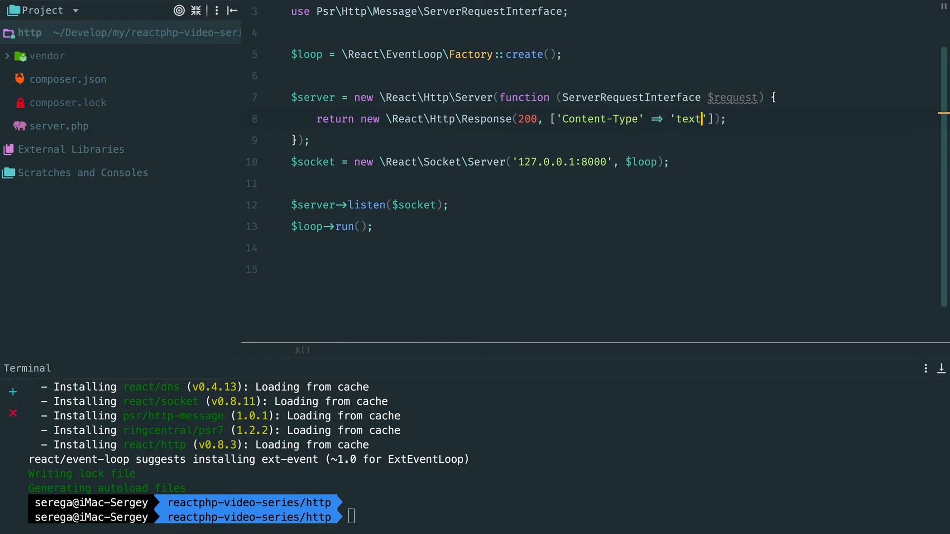
pyautogui.write('/plain')
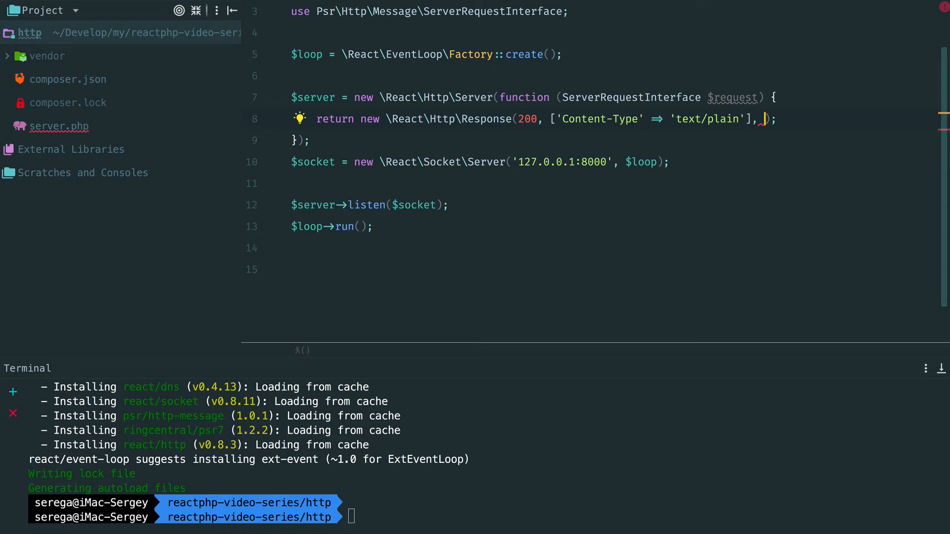
pyautogui.write("'Hell'")
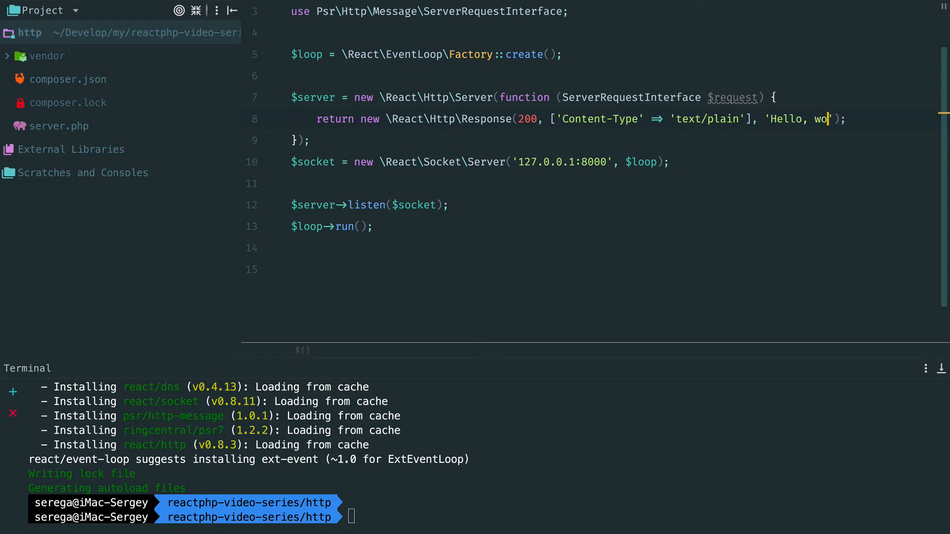
pyautogui.write('rld')
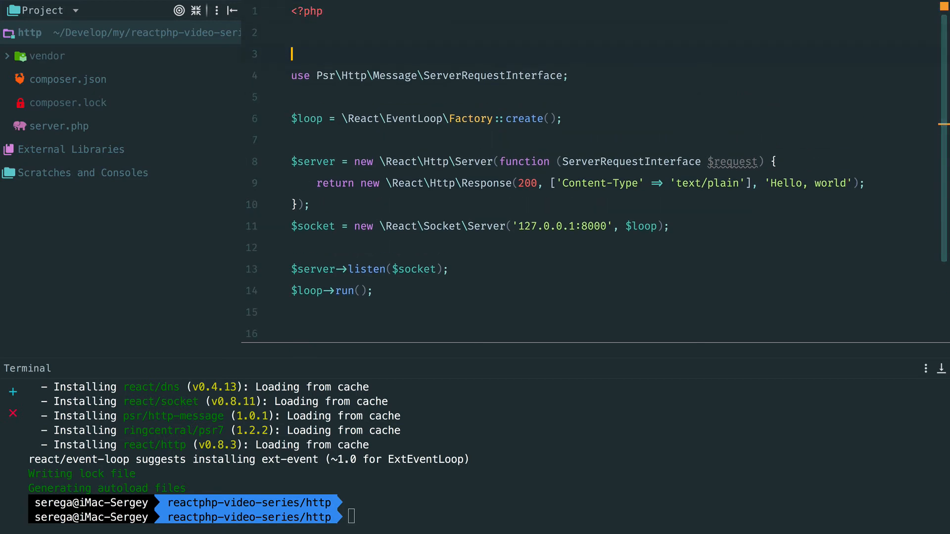
# Add require 'vendor/autoload.php' to server.php and run php server.php in the terminal
pyautogui.write('require')
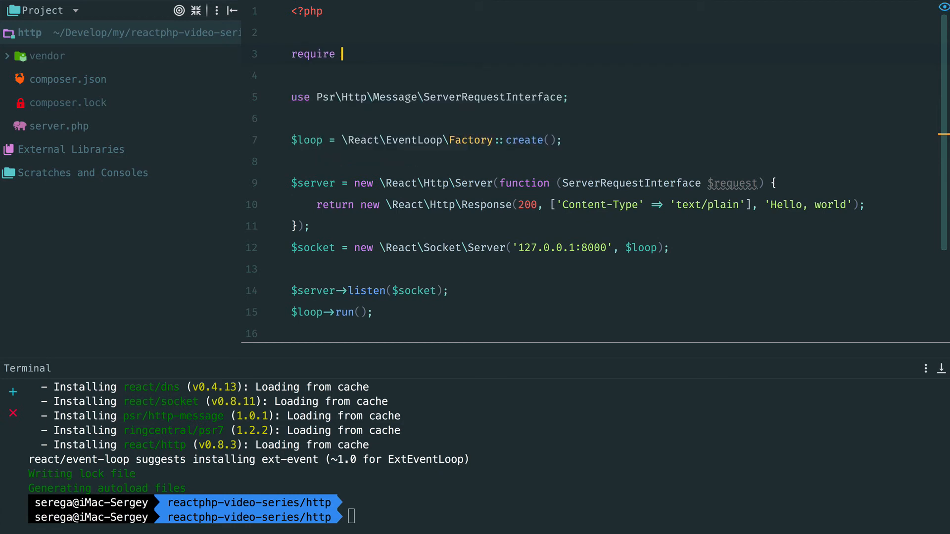
pyautogui.write("'vendor/autoload.php';")
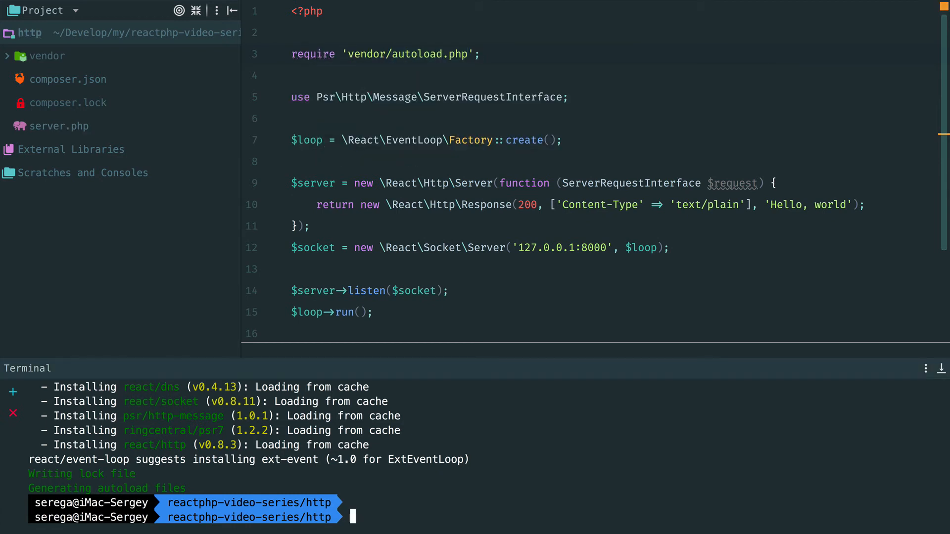
pyautogui.write('php server.php')
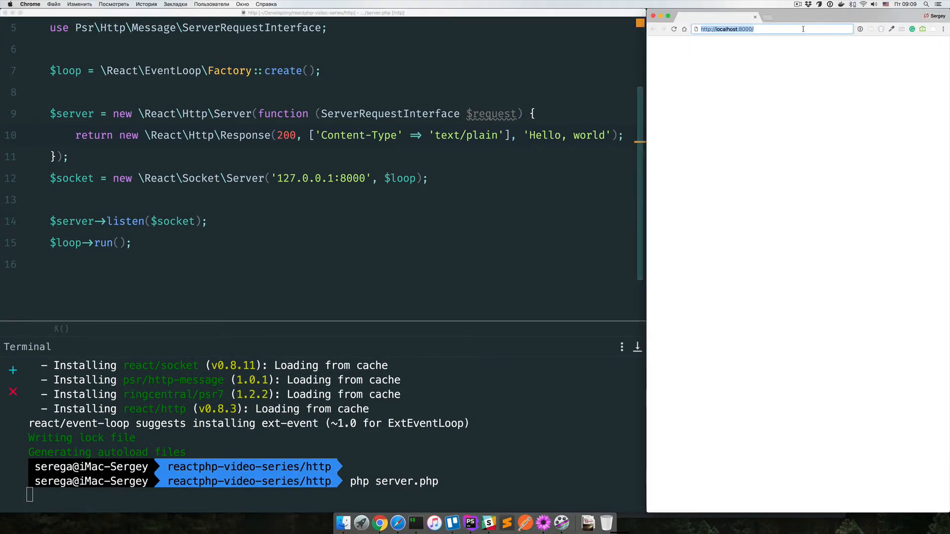
# Load localhost:8000 in Chrome and view its requests in DevTools Network
pyautogui.press('Return')
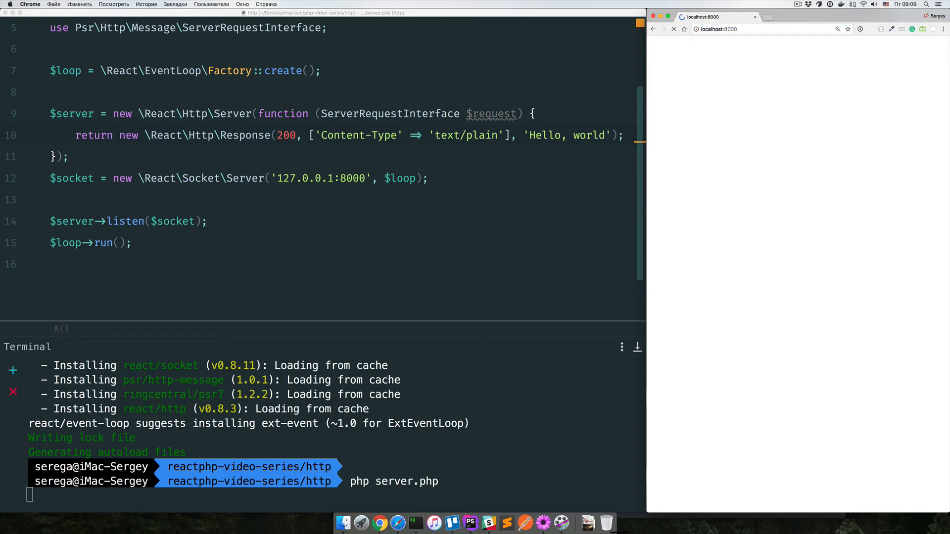
pyautogui.click(672, 29)
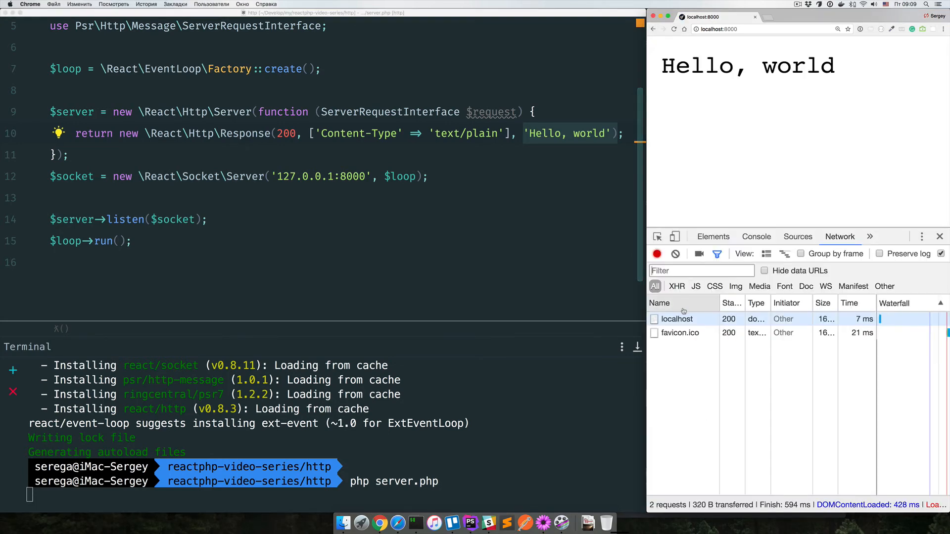
# Check the localhost request's 'Hello, world' response body and its text/plain headers
pyautogui.click(676, 318)
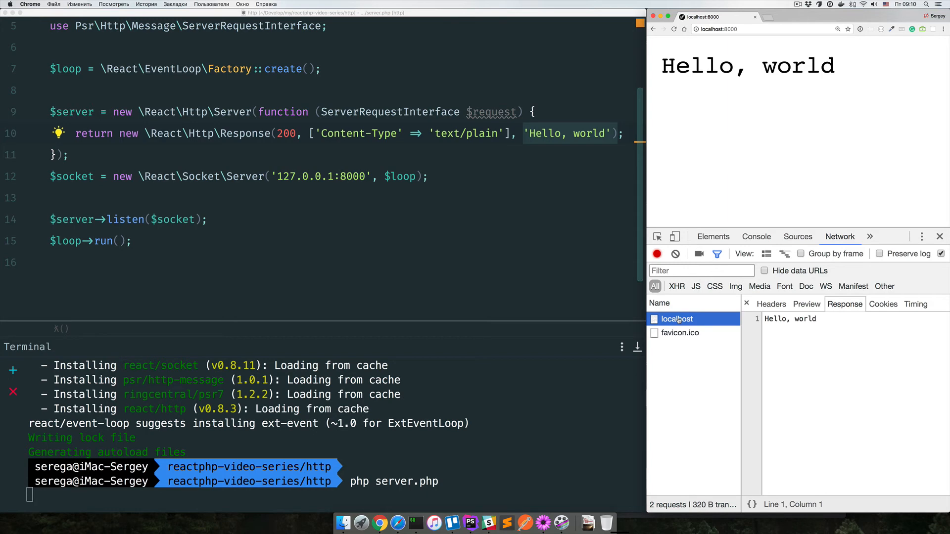
pyautogui.doubleClick(790, 318)
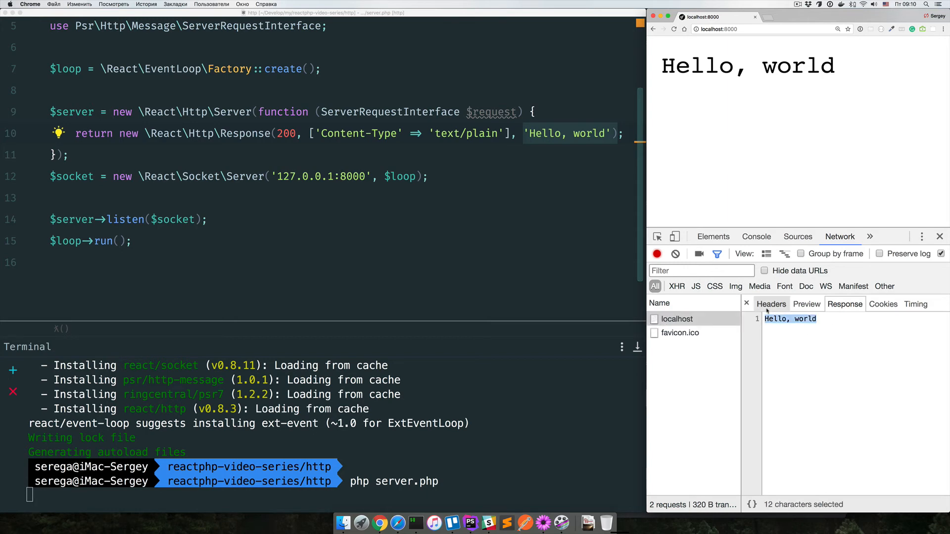
pyautogui.click(771, 303)
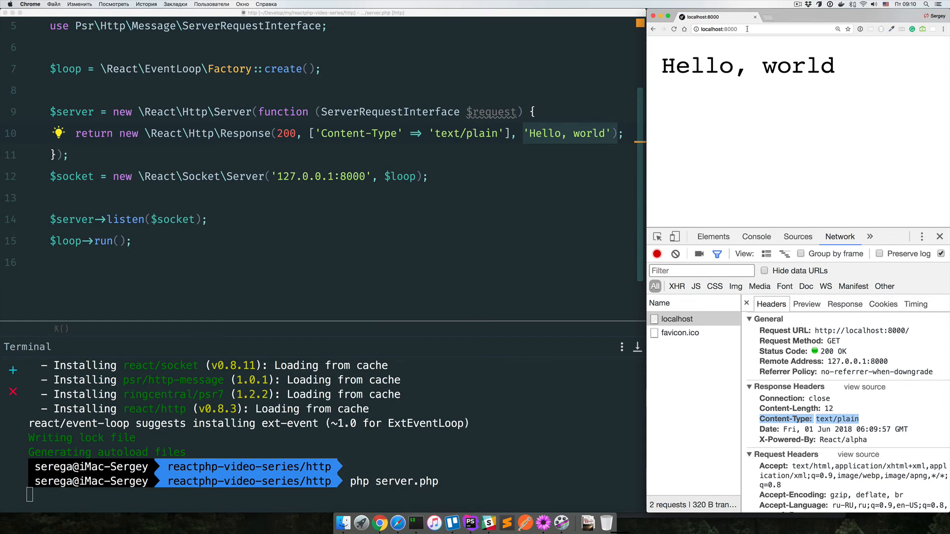
pyautogui.moveTo(352, 108)
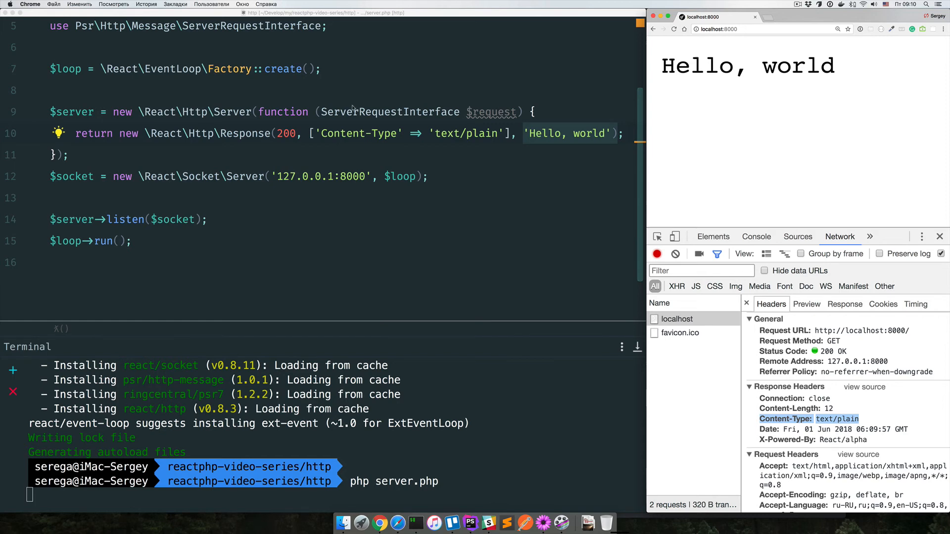
pyautogui.click(359, 176)
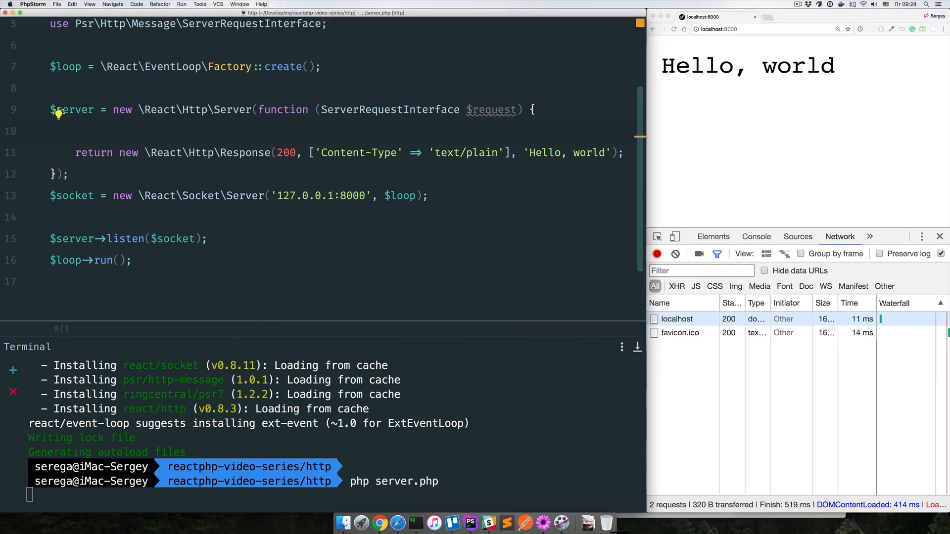
# Echo 'Request to ' . $request->getUri() . PHP_EOL in the handler and stop the server
pyautogui.write("echo 'Request to")
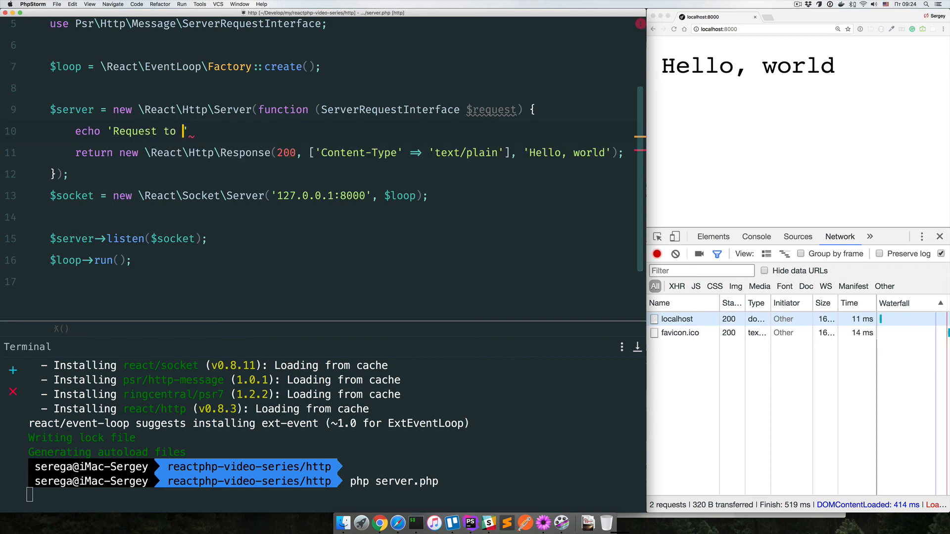
pyautogui.write('. $request->getUri() . PHP_EOL;')
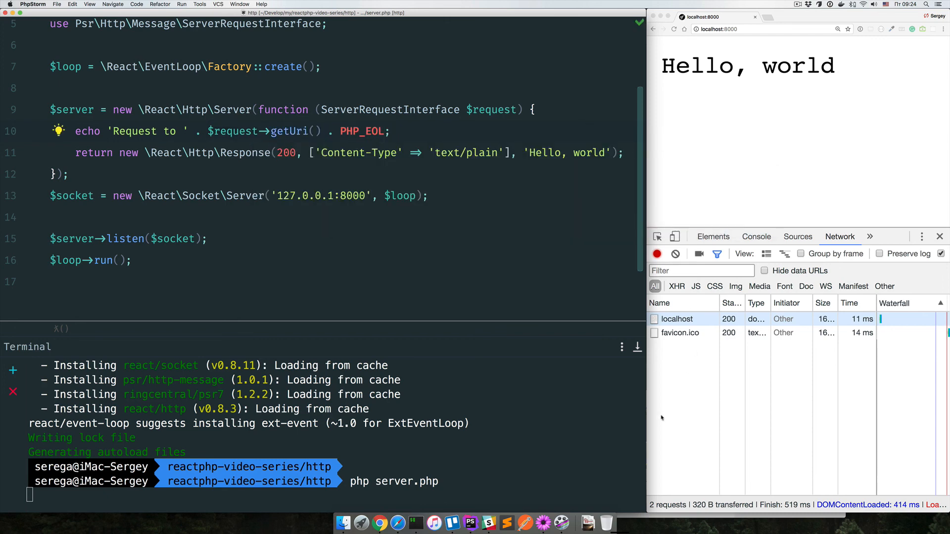
pyautogui.press('ctrl+c')
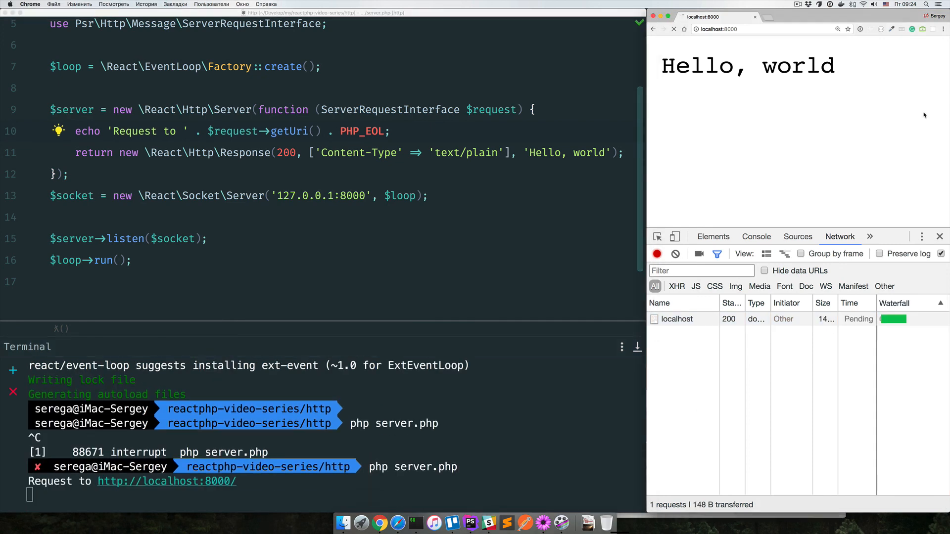
# Edit the localhost:8000 address to request a new path starting with /for
pyautogui.click(665, 29)
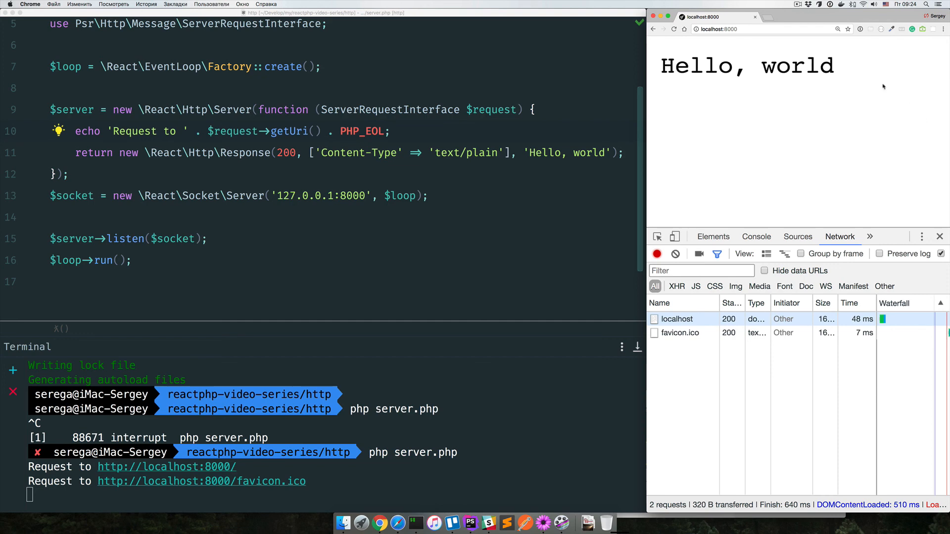
pyautogui.write('/for')
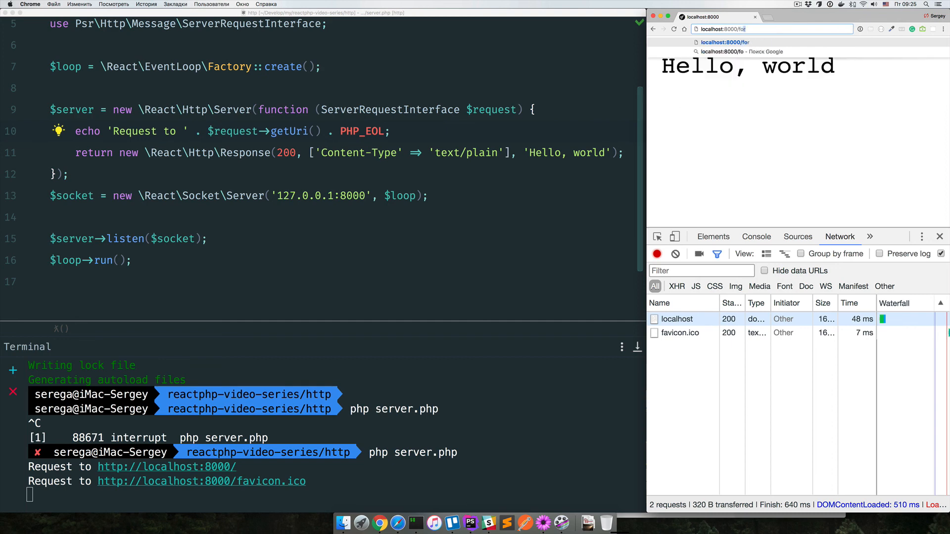